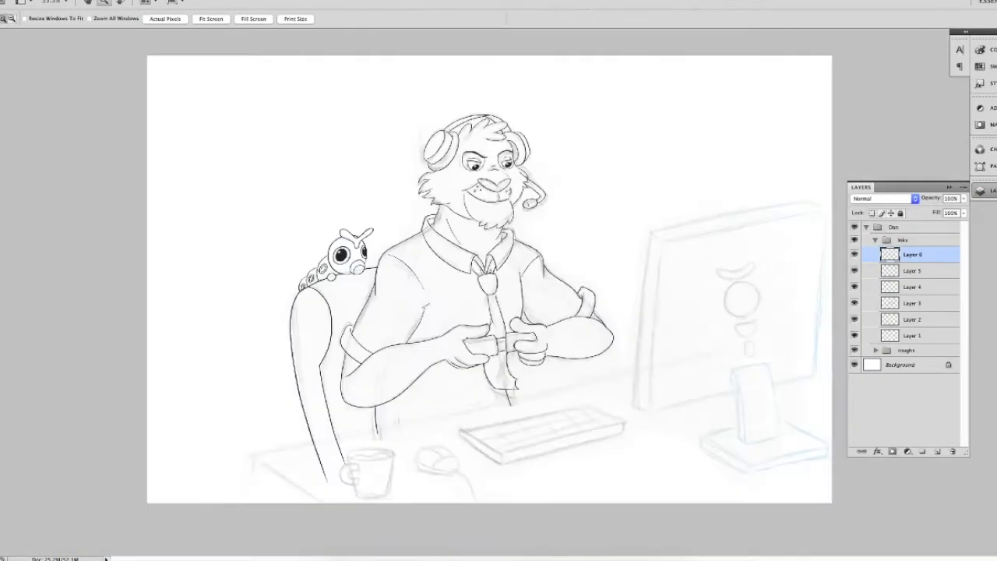
Trace a black ink stroke over the bear streamer sketch on Layer 6.
left_click_drag(172, 480, 830, 333)
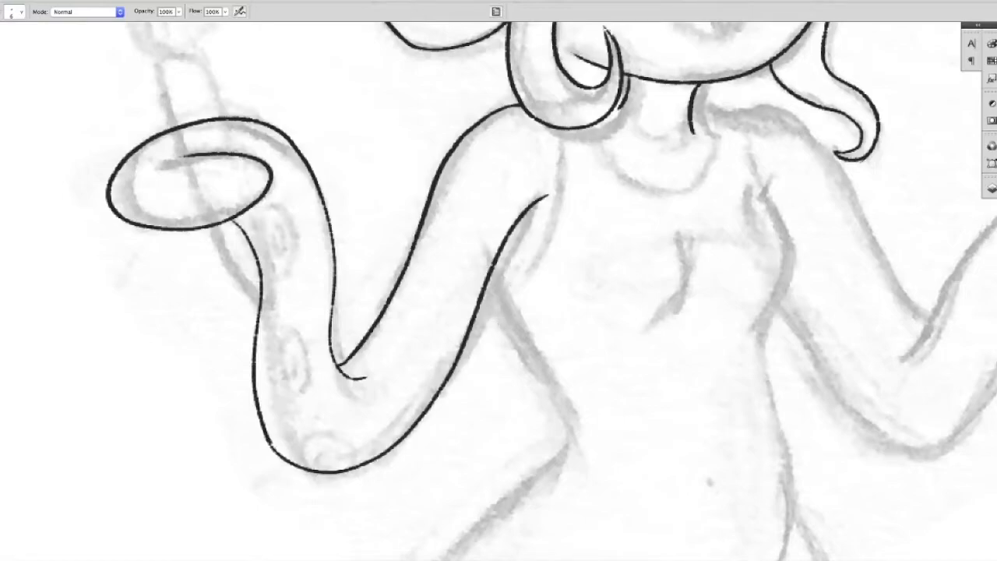
Scroll down the canvas while inking the octopus lady's lower tentacles with curled tips.
scroll("down", 3)
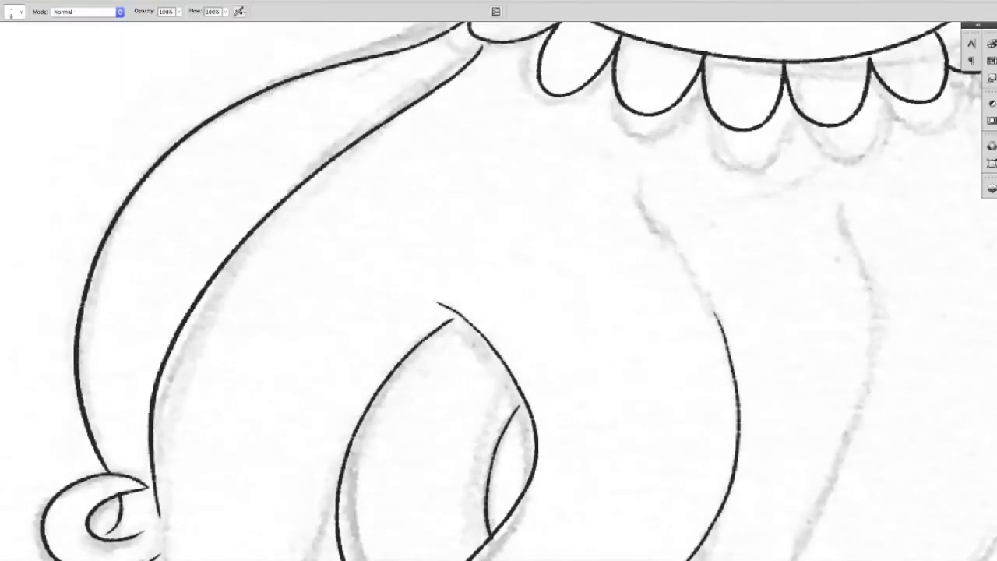
scroll("down", 3)
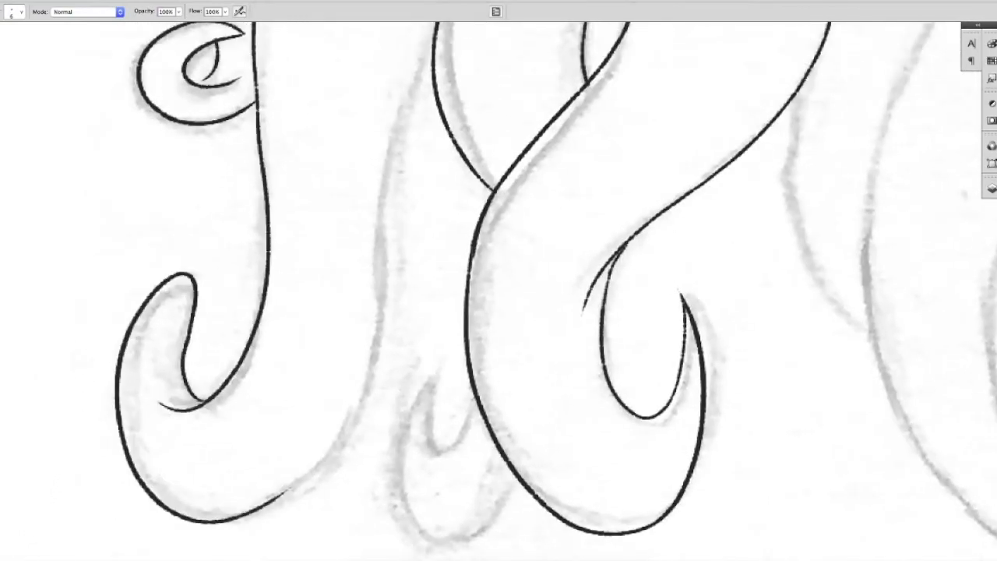